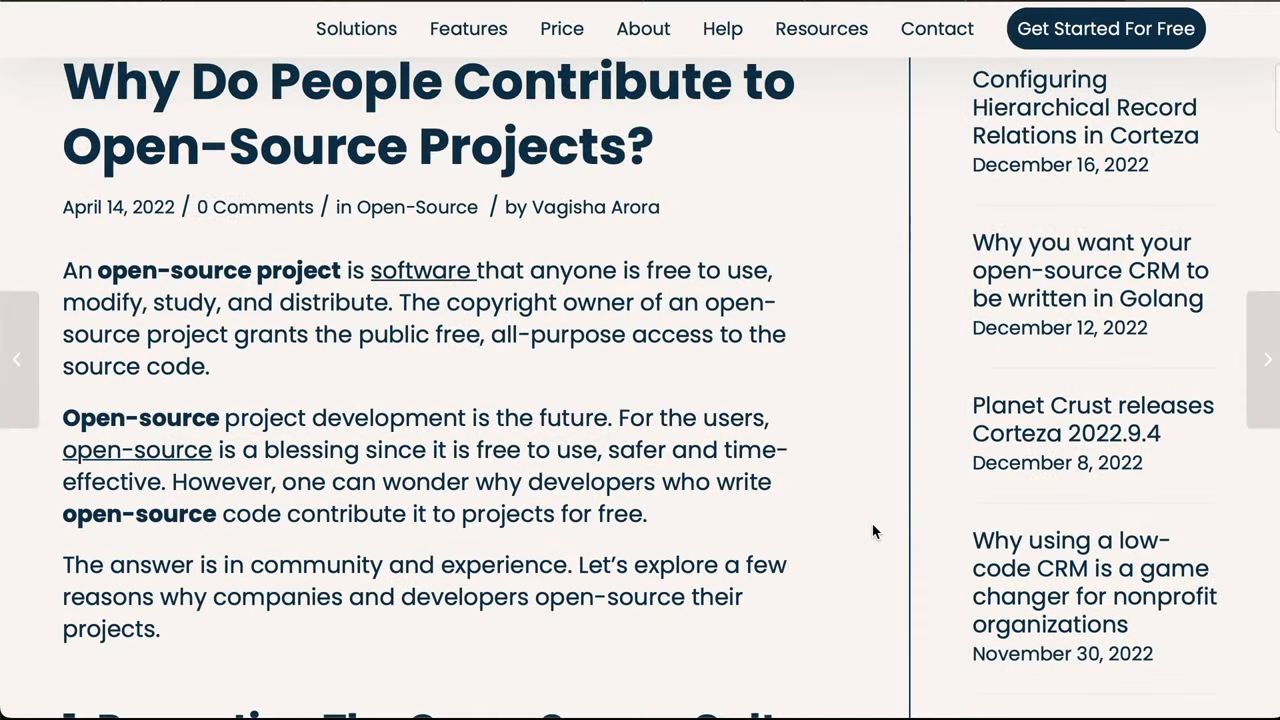
Step: Step over to the next line of main() in grep.c while paused in the debugger
scroll(down, 3)
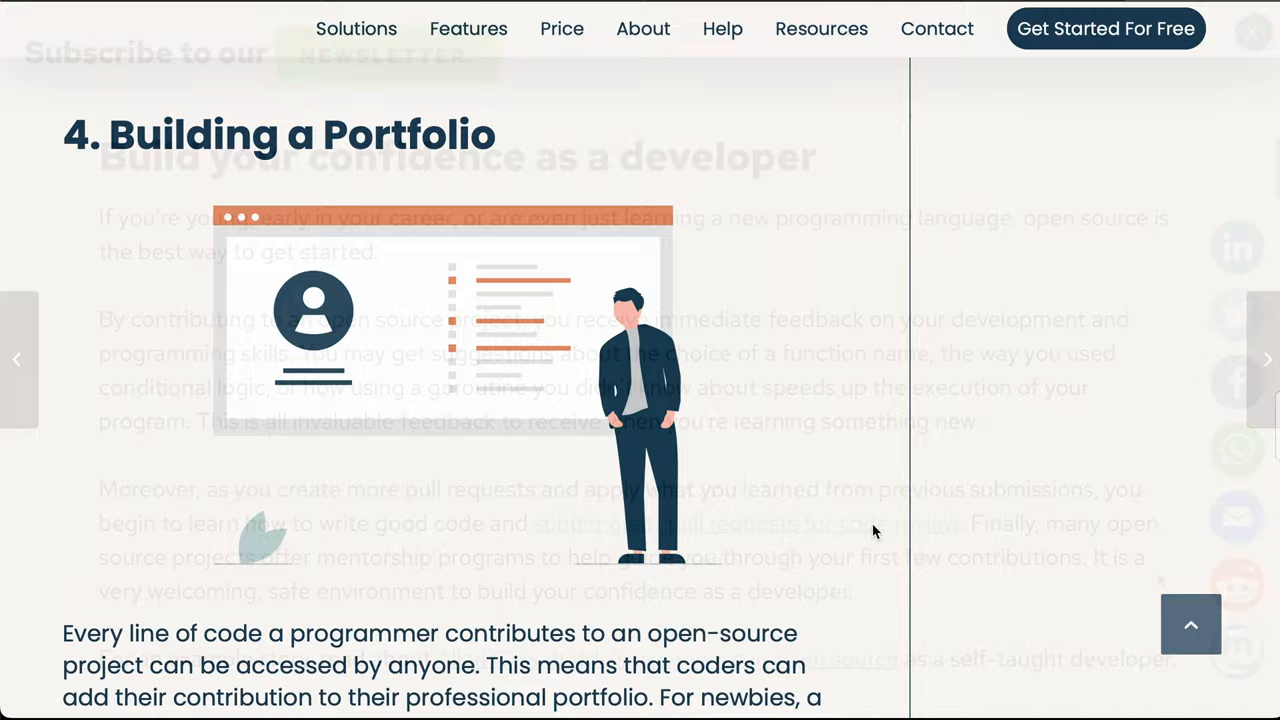
scroll(down, 3)
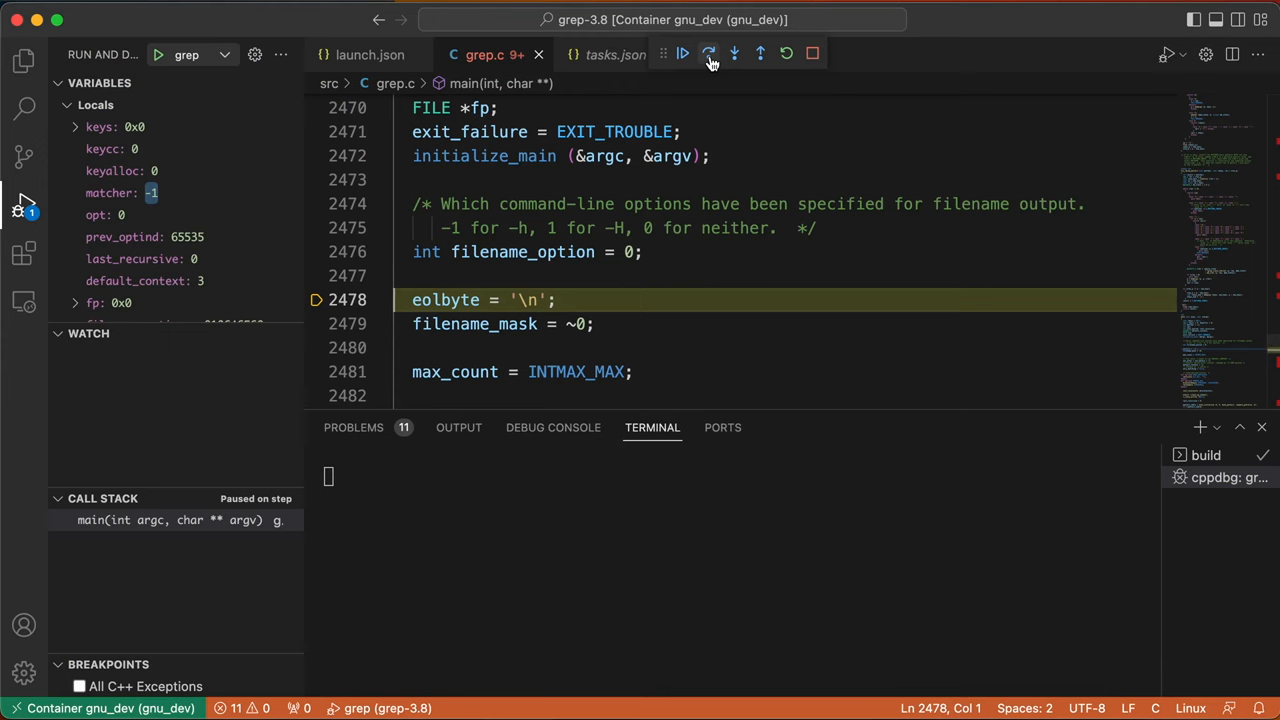
click(708, 54)
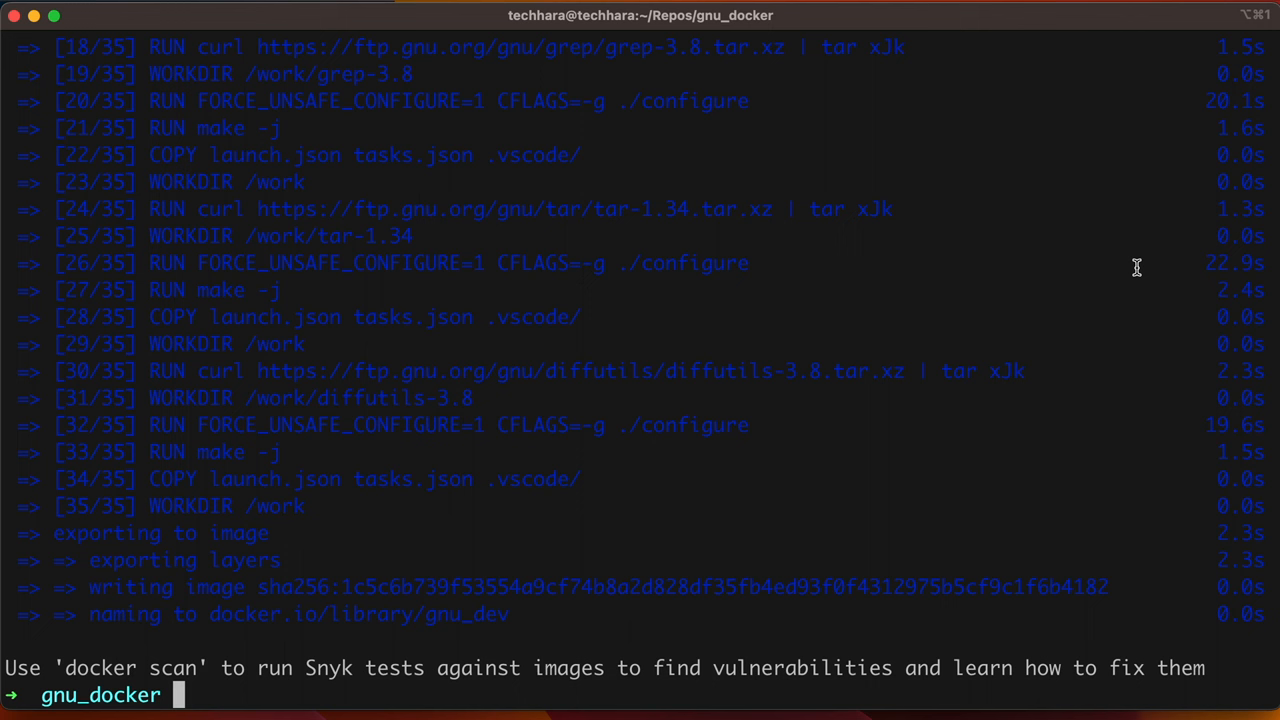
Step: Start the gnu_dev container, enter grep-3.8, locate the built binary with find, and run src/grep --version
text(docker run -it --name gnu_dev gnu_dev)
text(ls)
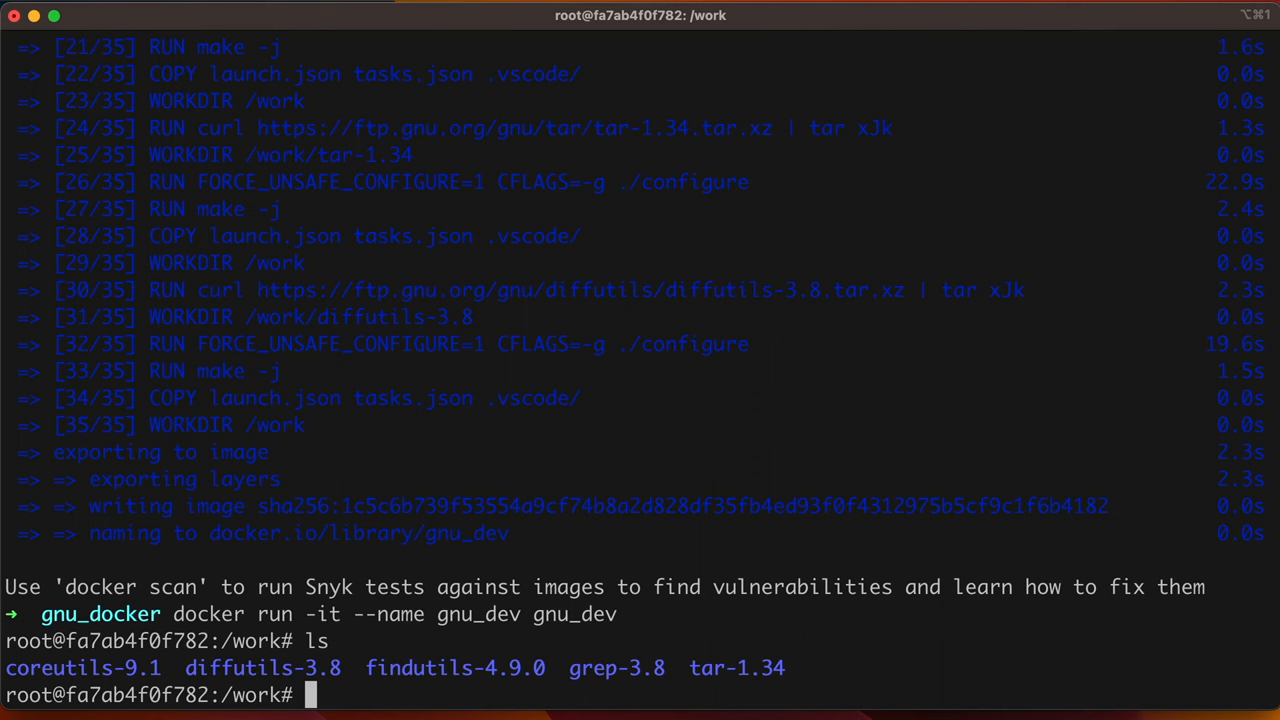
text(cd grep-3.8/)
text(ls)
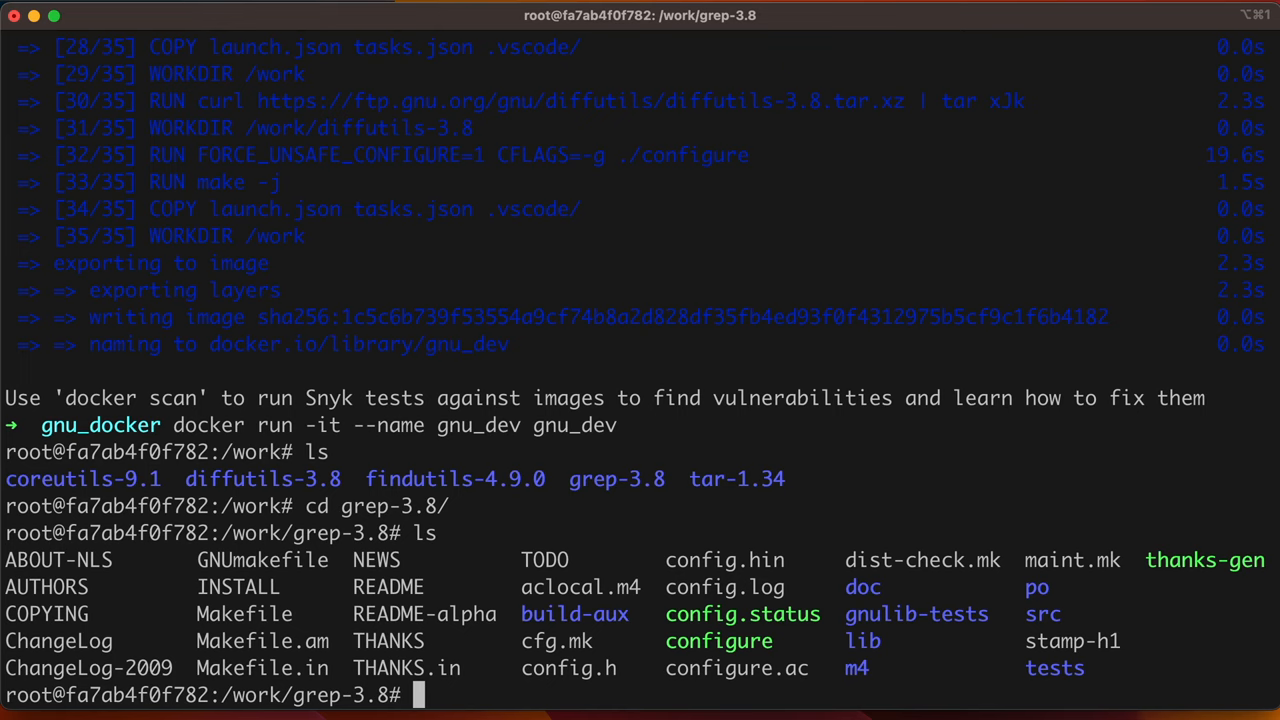
text(find . -name grep -type f)
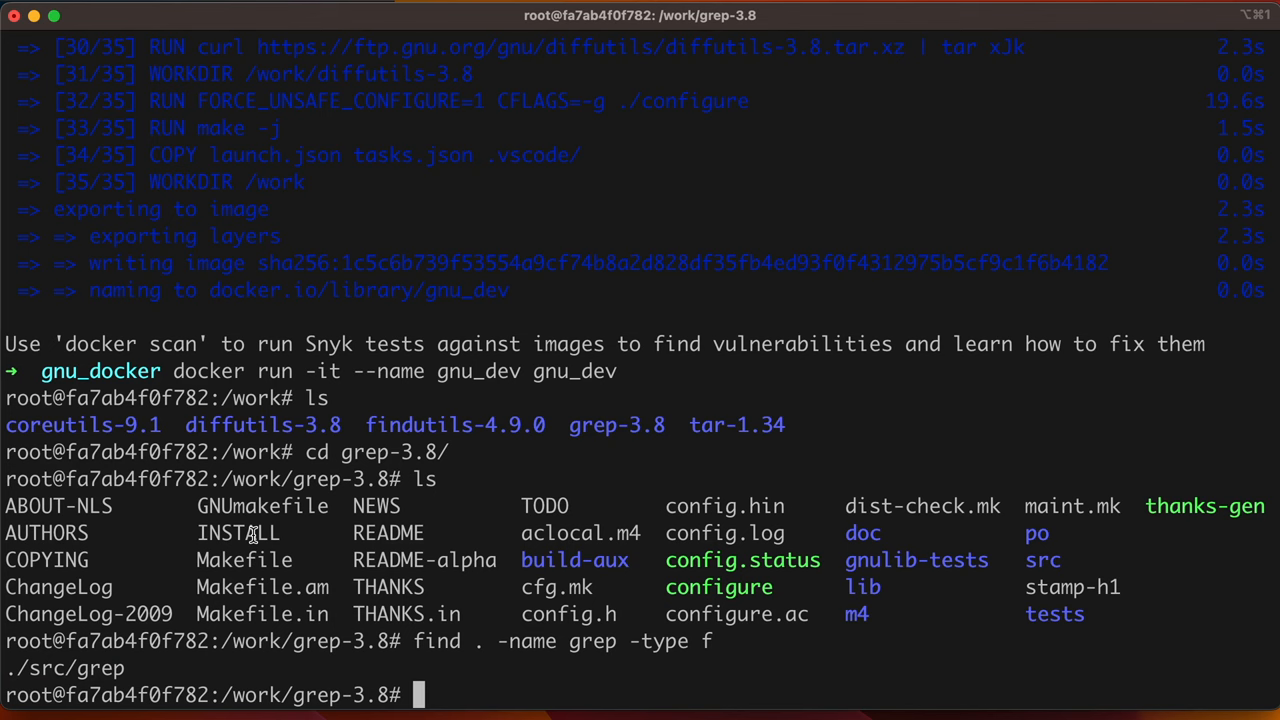
text(src/grep --version)
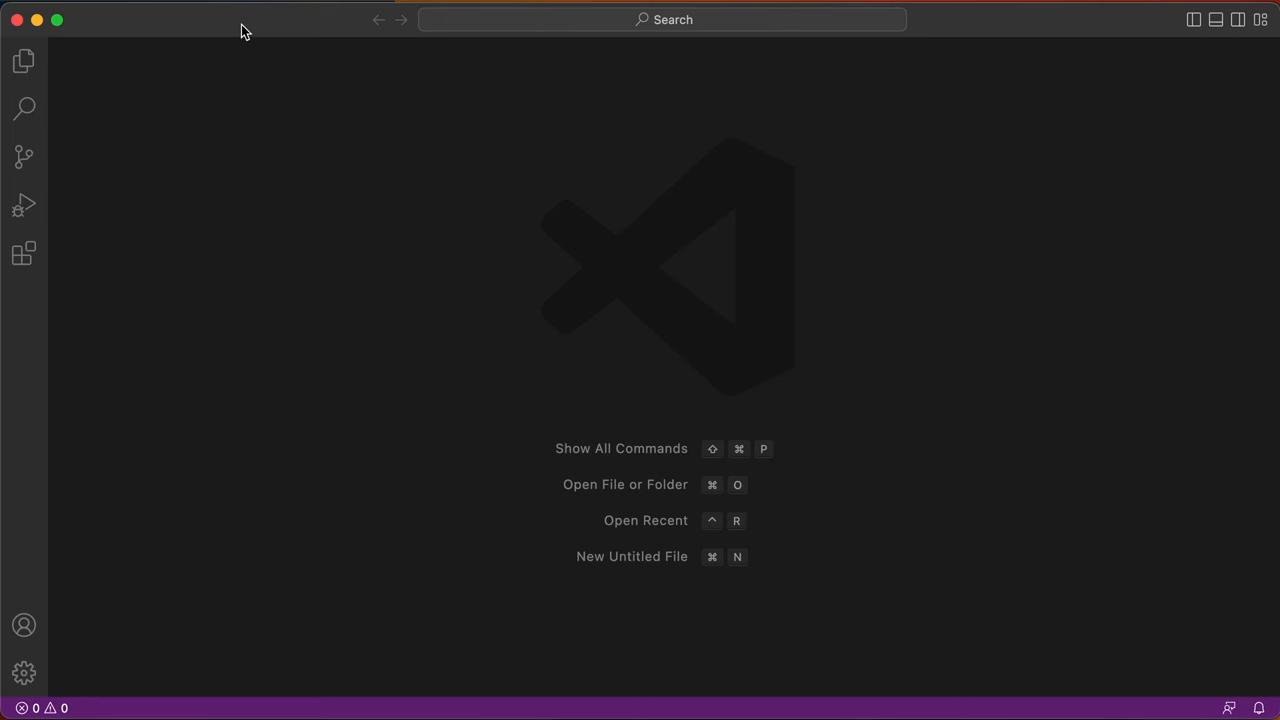
Step: Install Dev Containers, attach the window to gnu_dev and choose the /work/grep-3.8/ folder
click(24, 252)
text(dev)
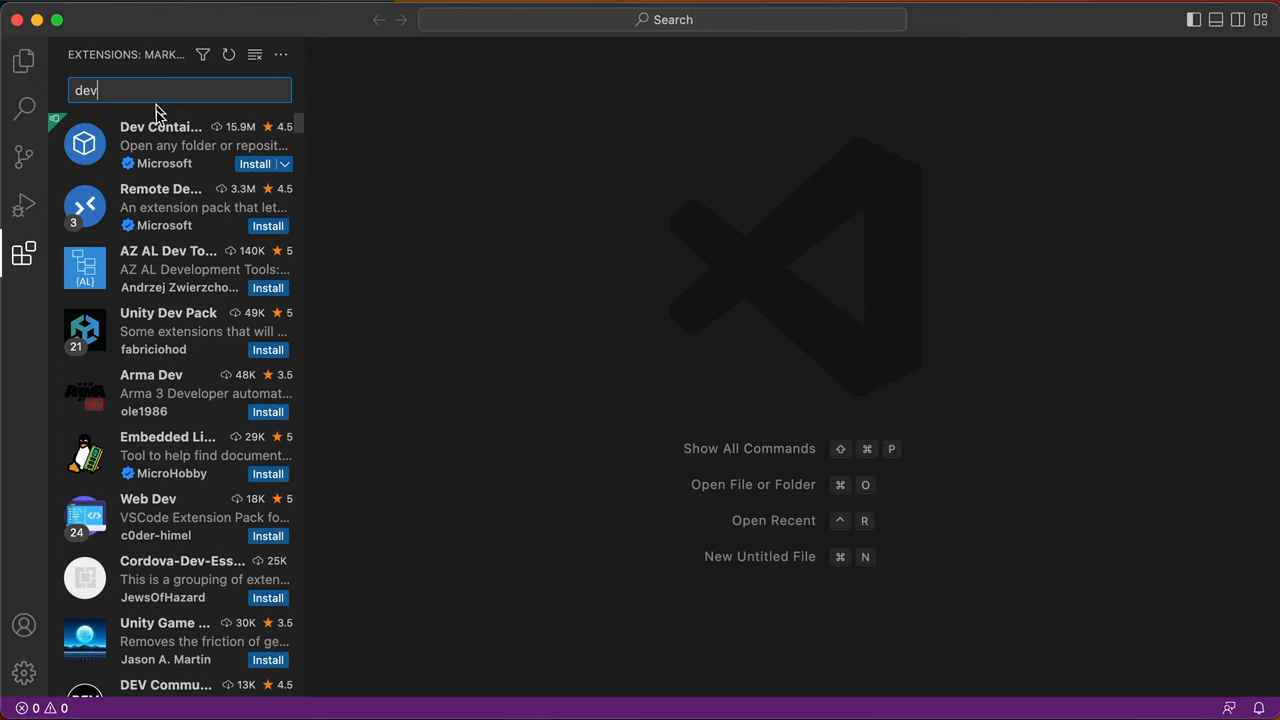
click(160, 144)
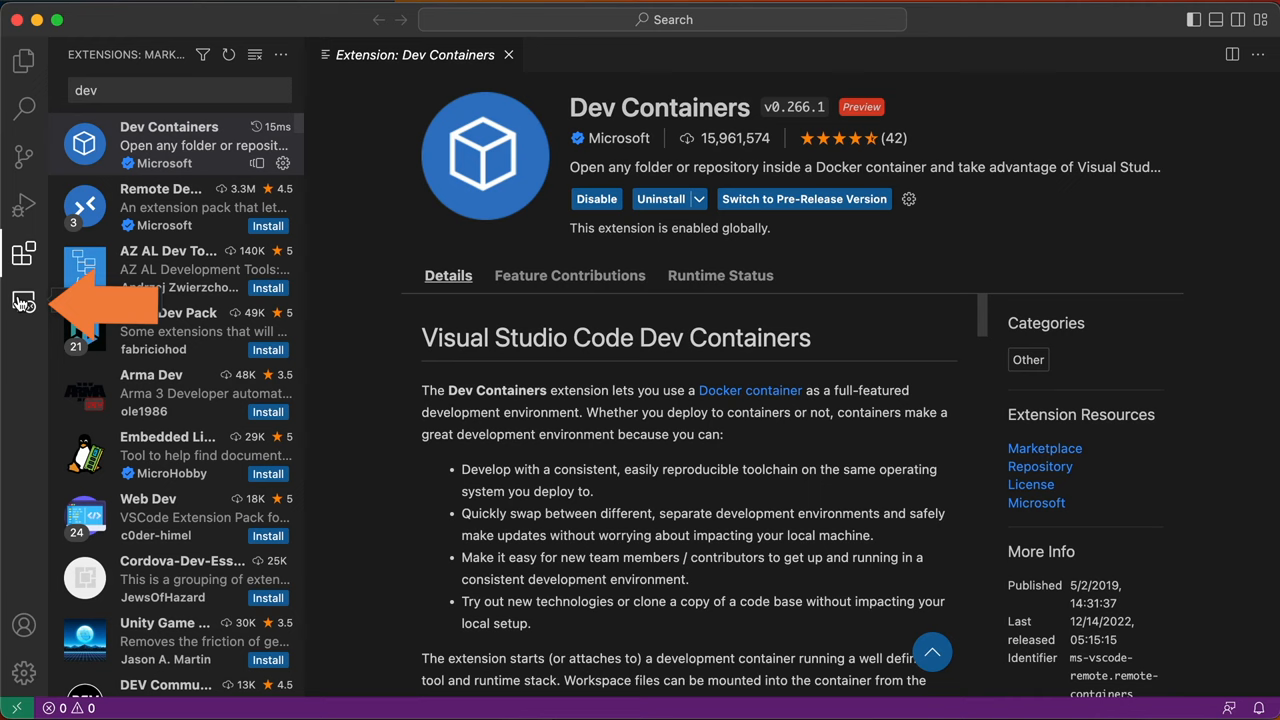
click(24, 300)
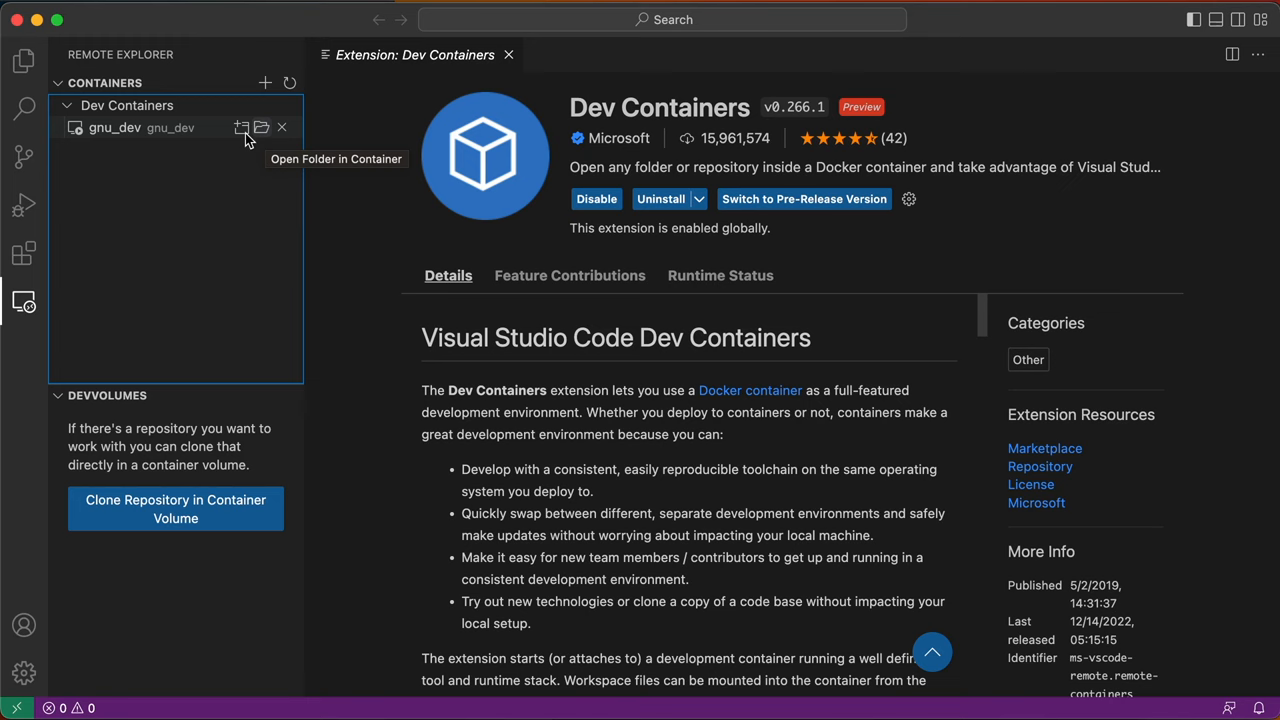
click(240, 128)
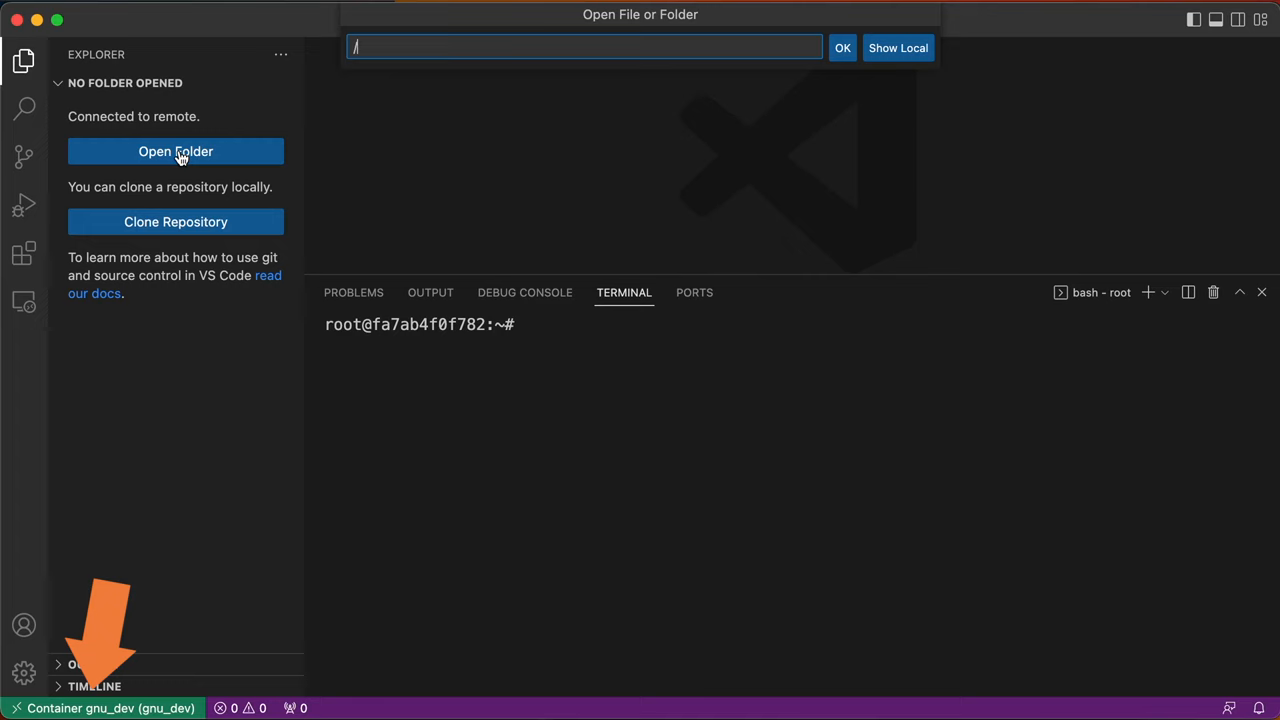
text(/work/grep-3.8/)
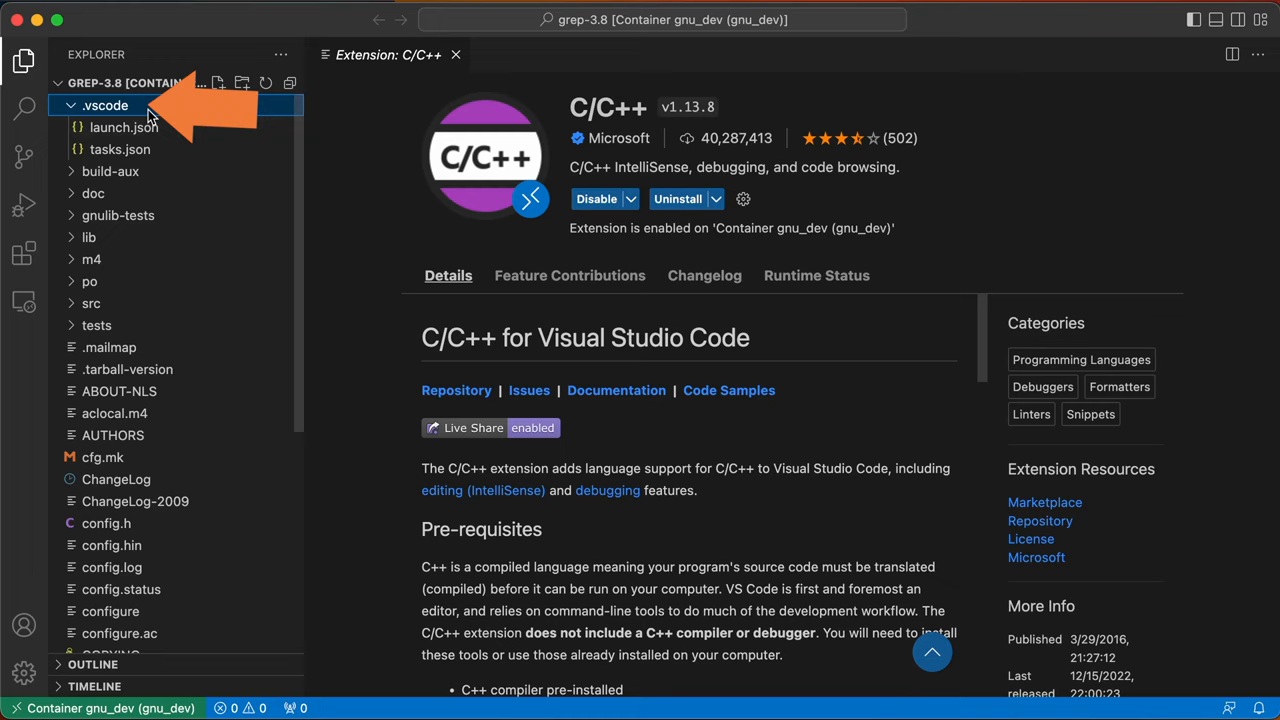
Step: In launch.json, name the configuration grep and point its program to src/grep
click(124, 128)
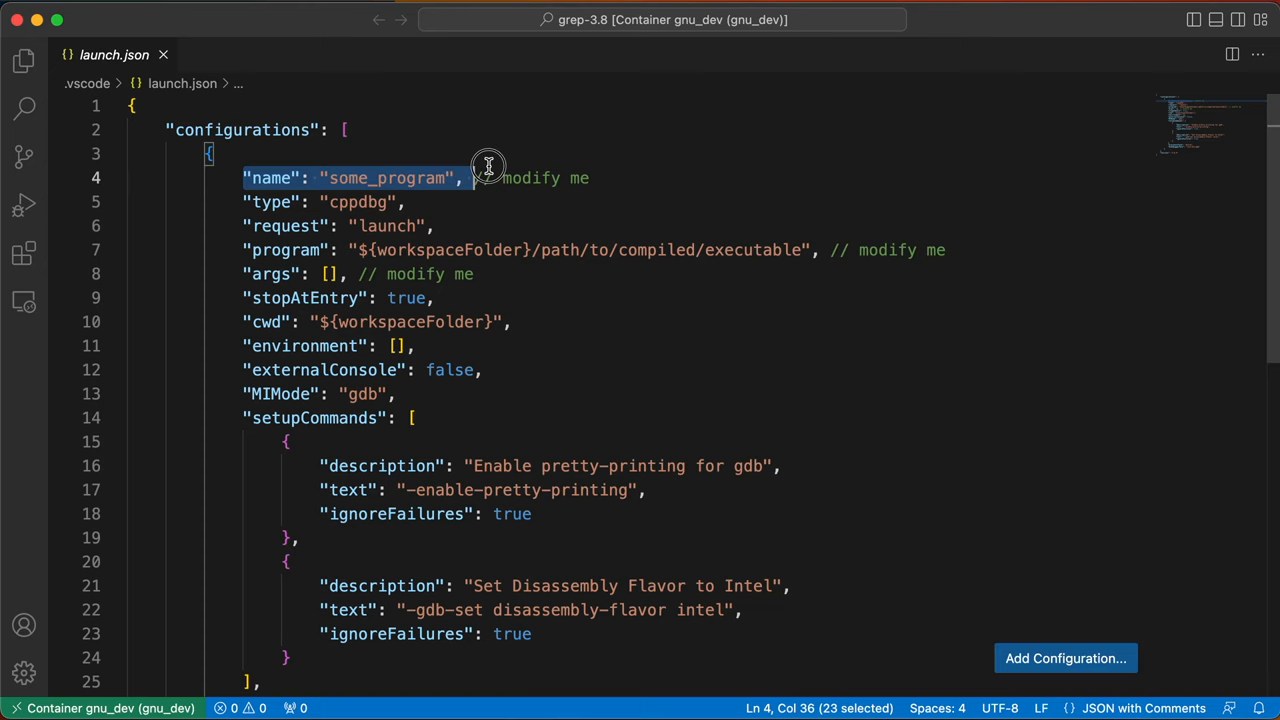
double_click(386, 178)
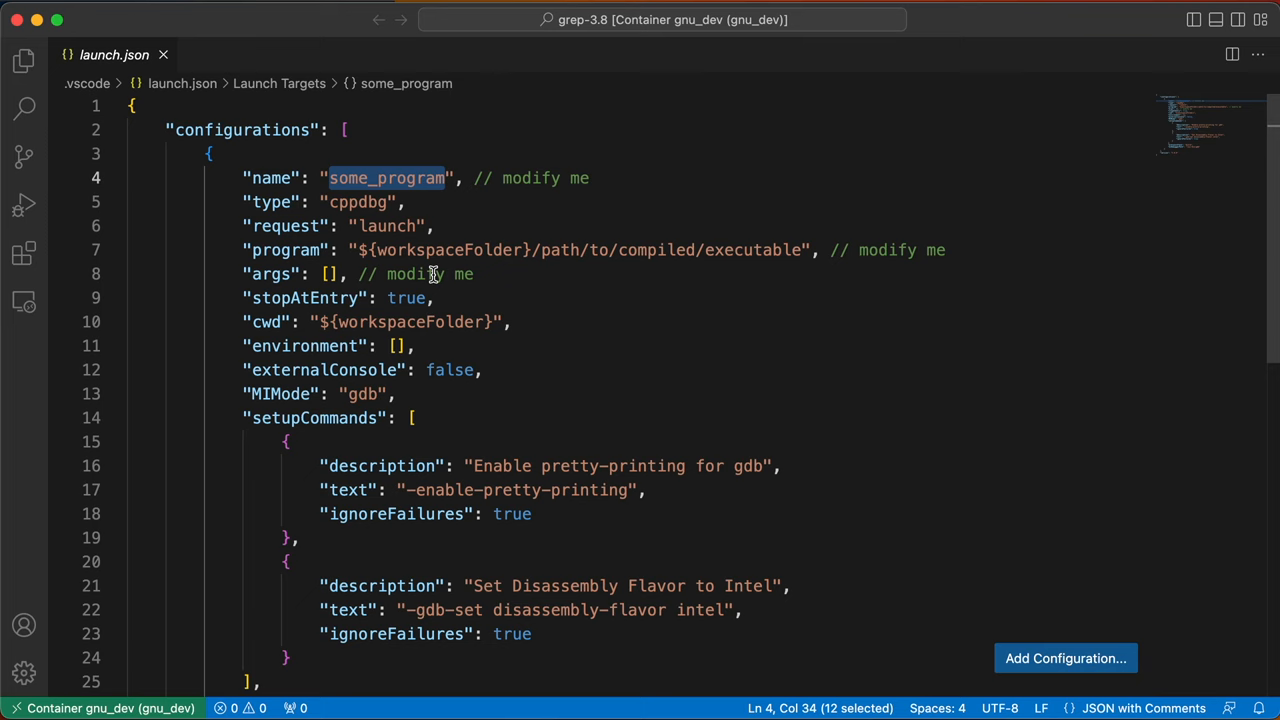
text(grep)
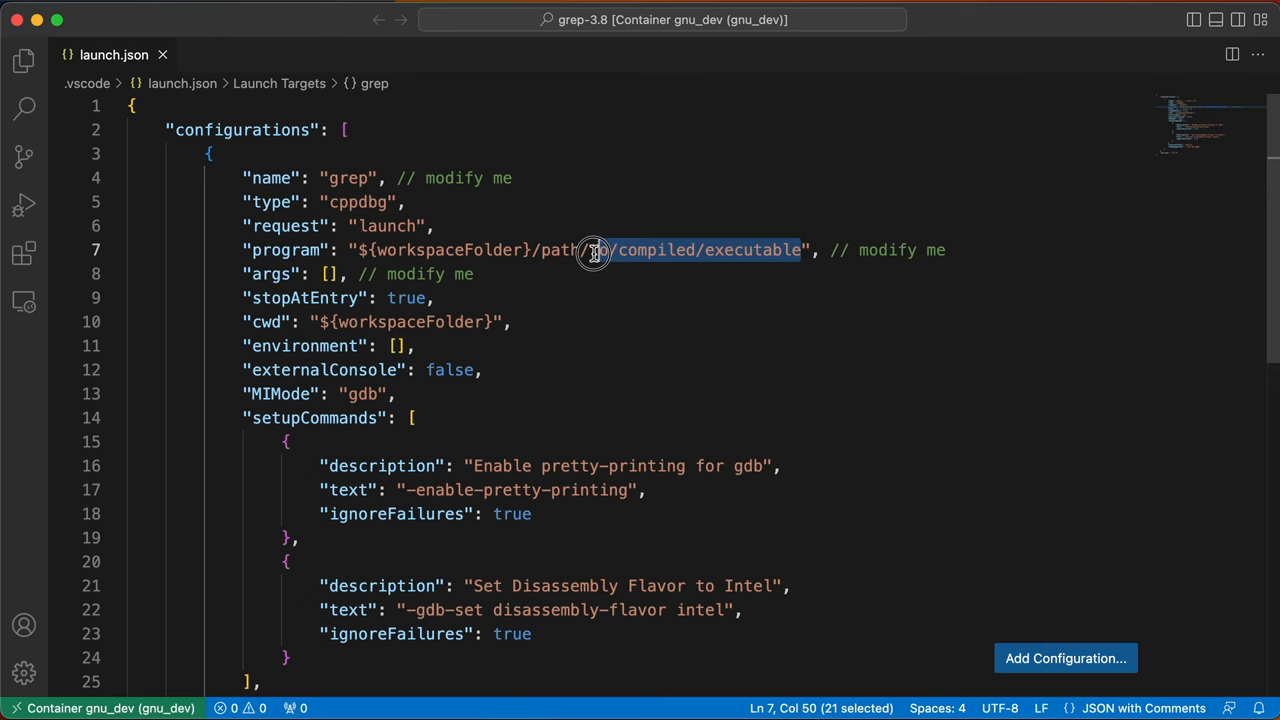
text(src/grep)
click(358, 274)
text("-i", "gnu", "--color", "README")
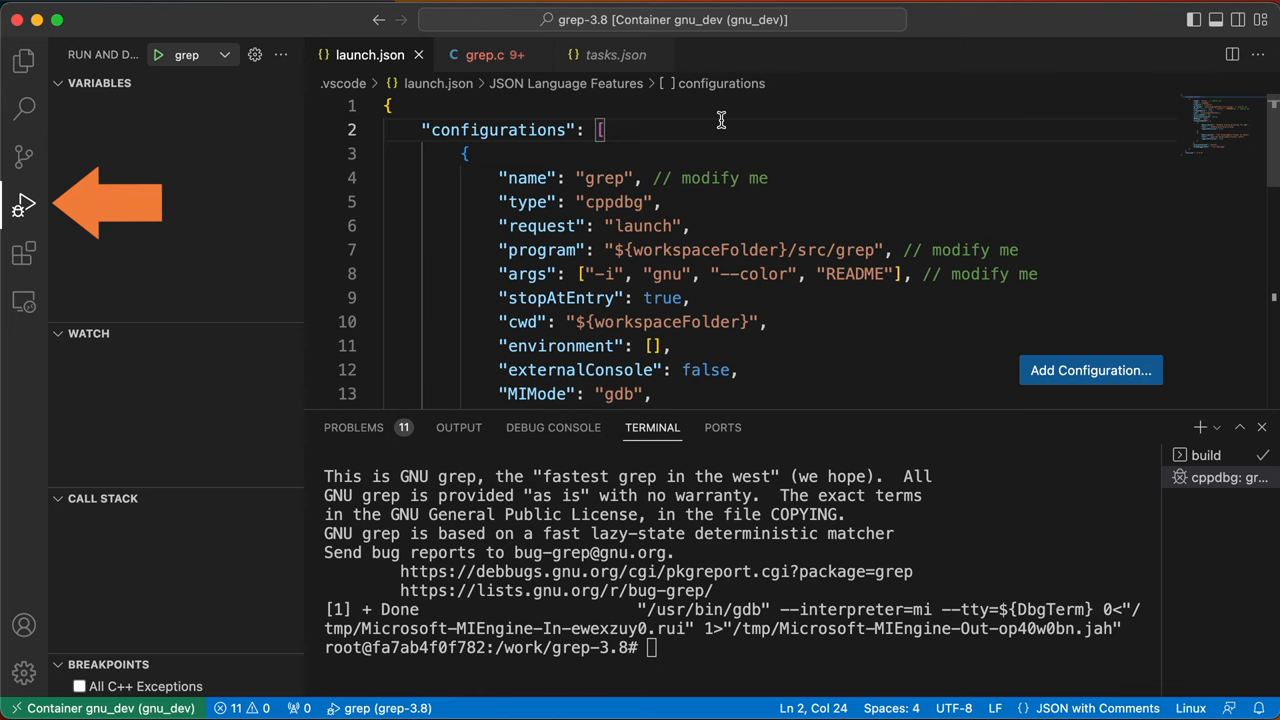
Step: Run grep under the debugger and continue past the stop at main's entry
click(160, 54)
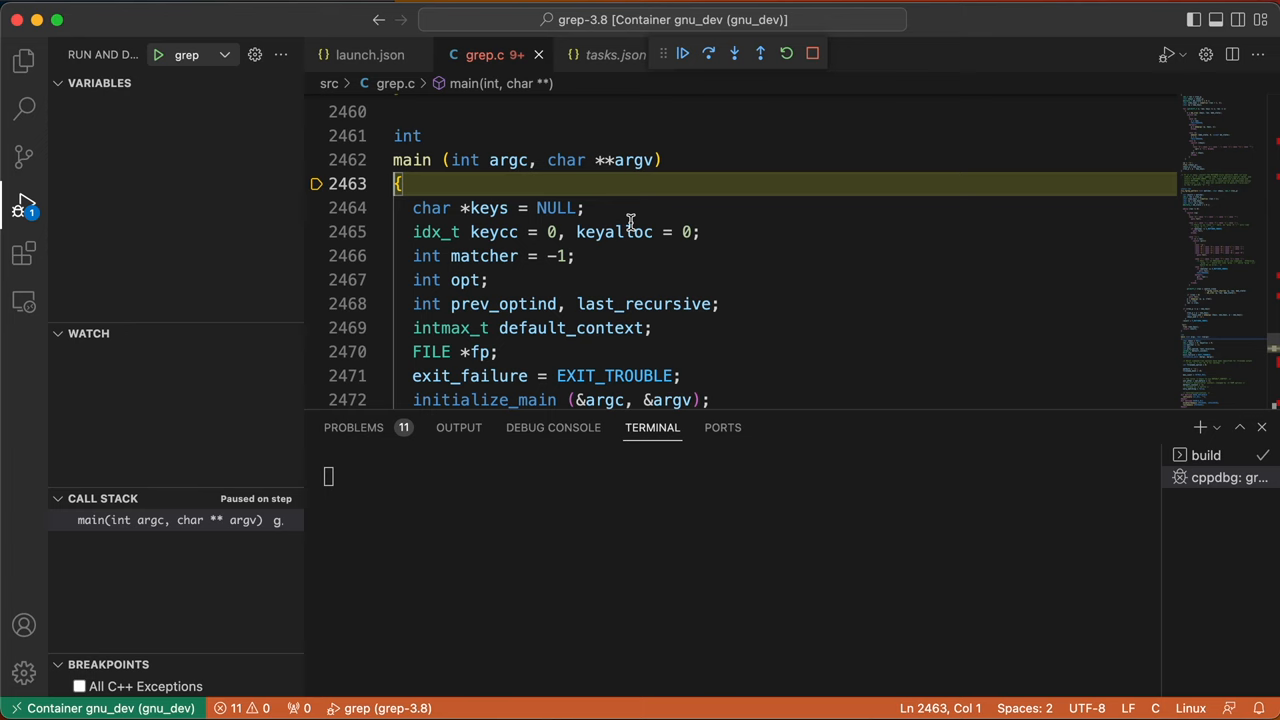
click(684, 54)
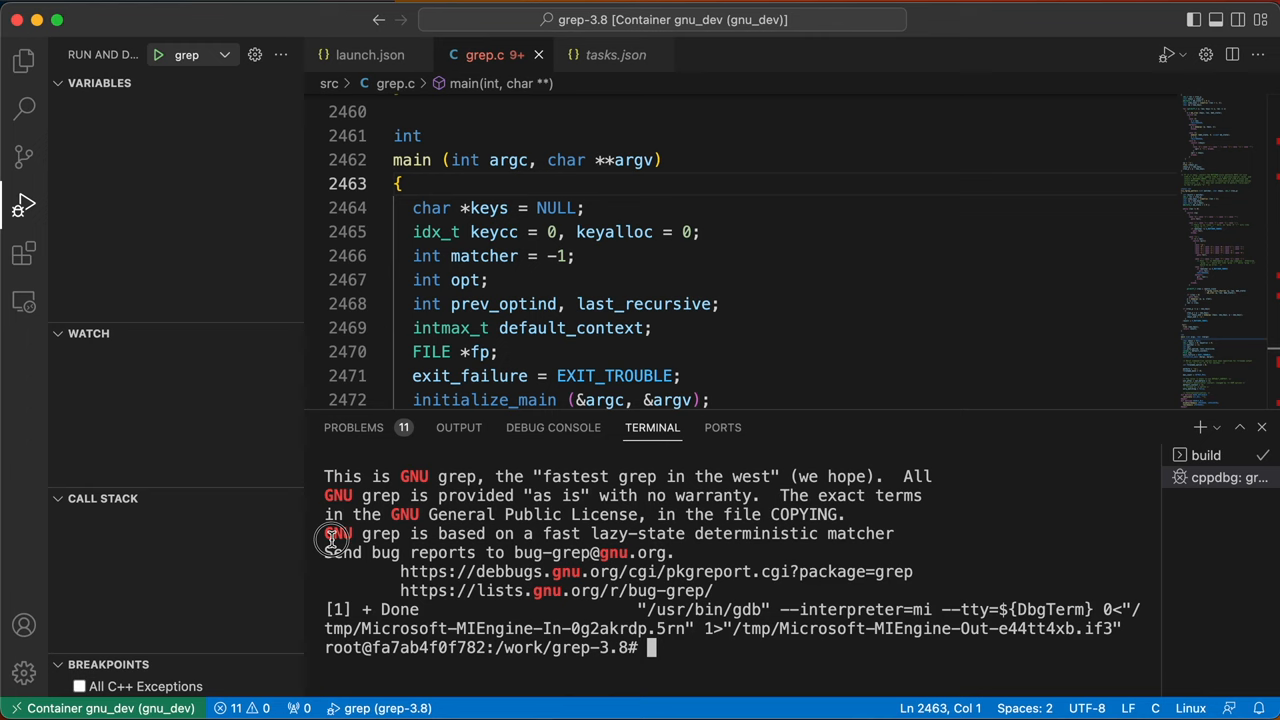
mouse_move(656, 622)
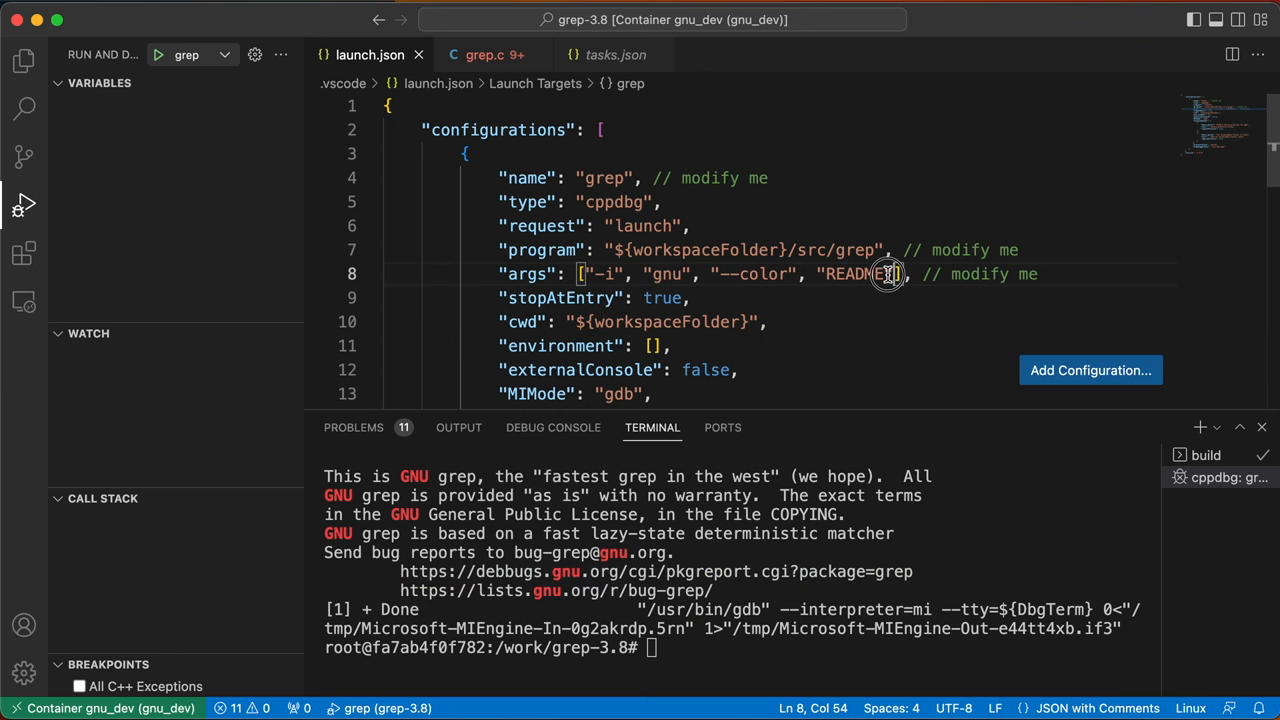
Step: Adjust the debug arguments, relaunch grep, and step into usage() from the show_help check
click(484, 54)
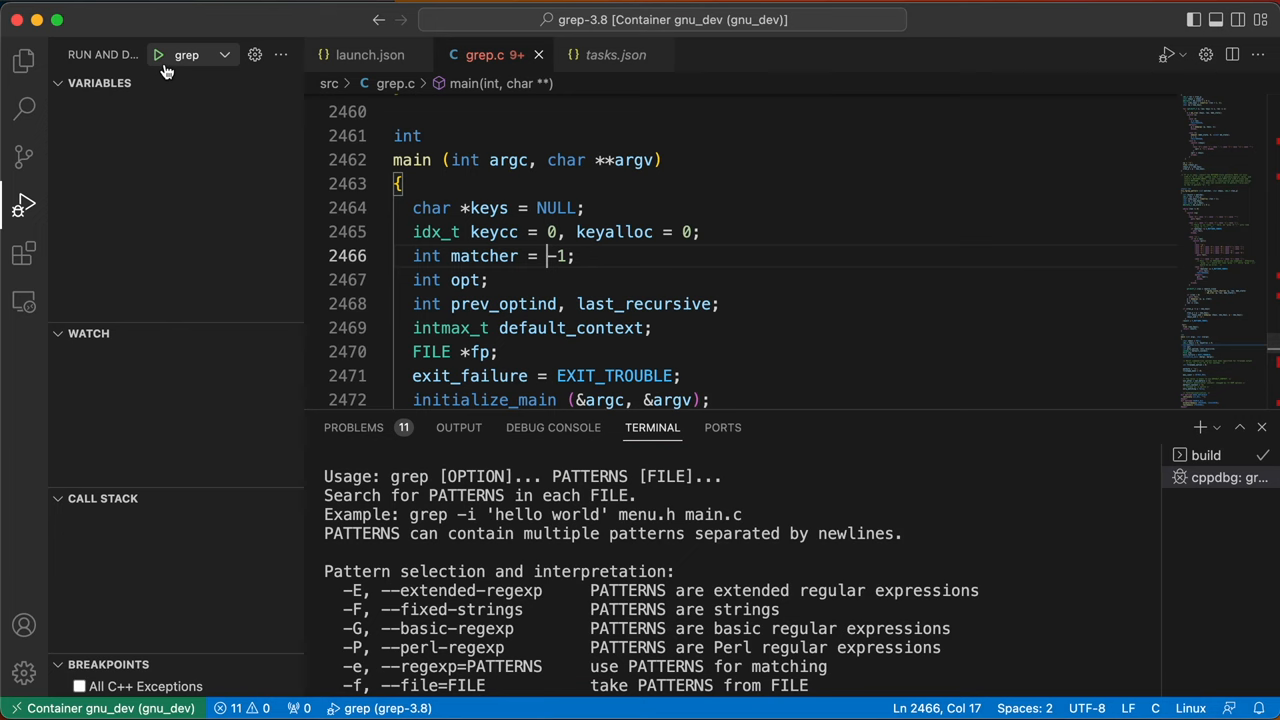
click(708, 52)
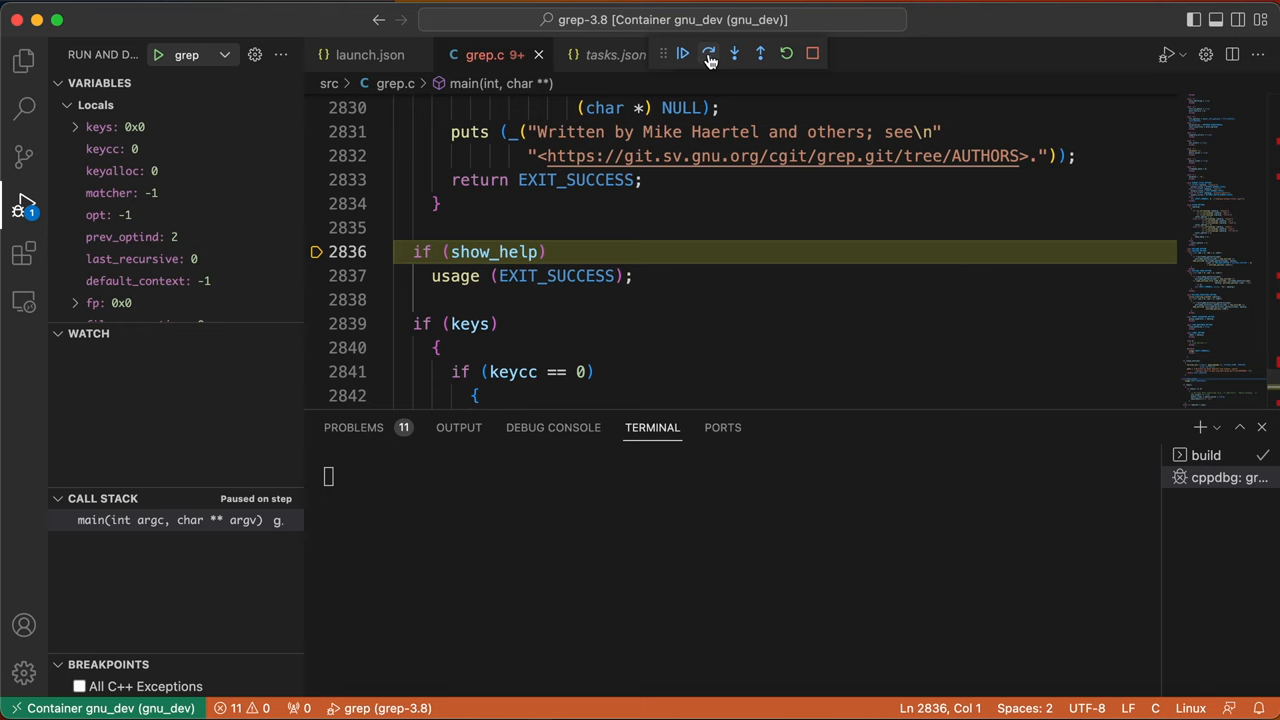
click(732, 54)
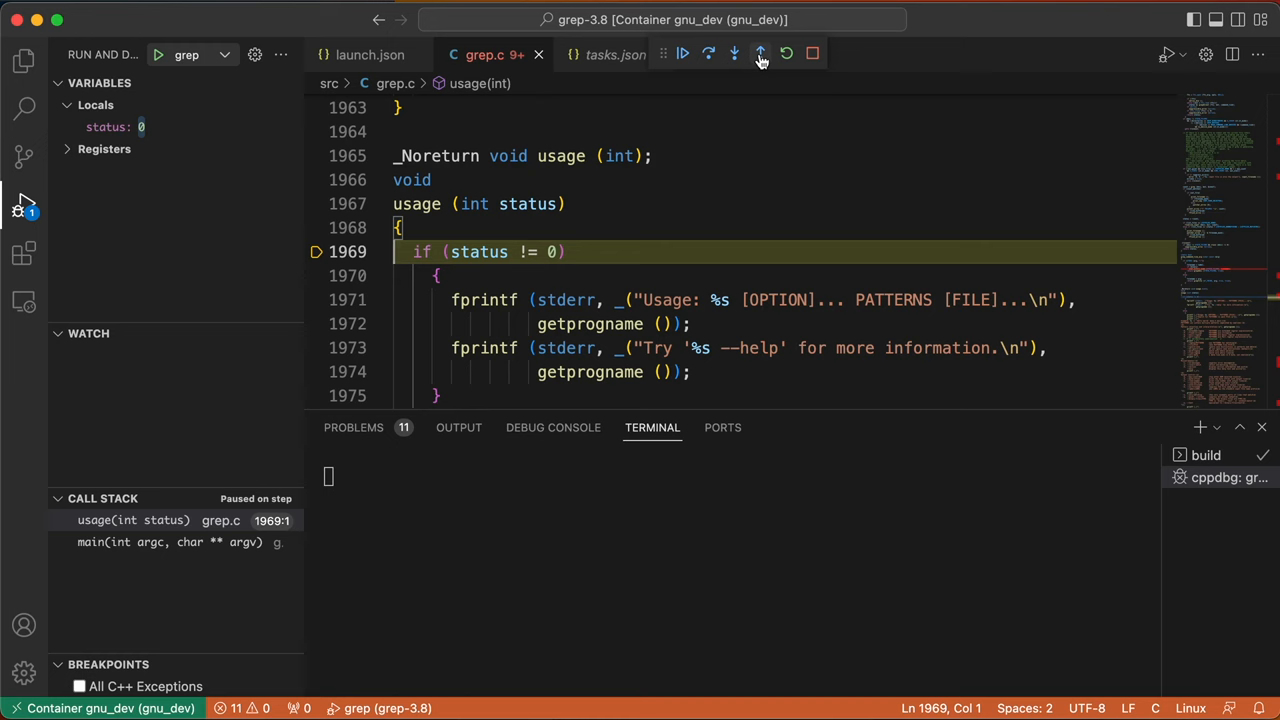
click(732, 54)
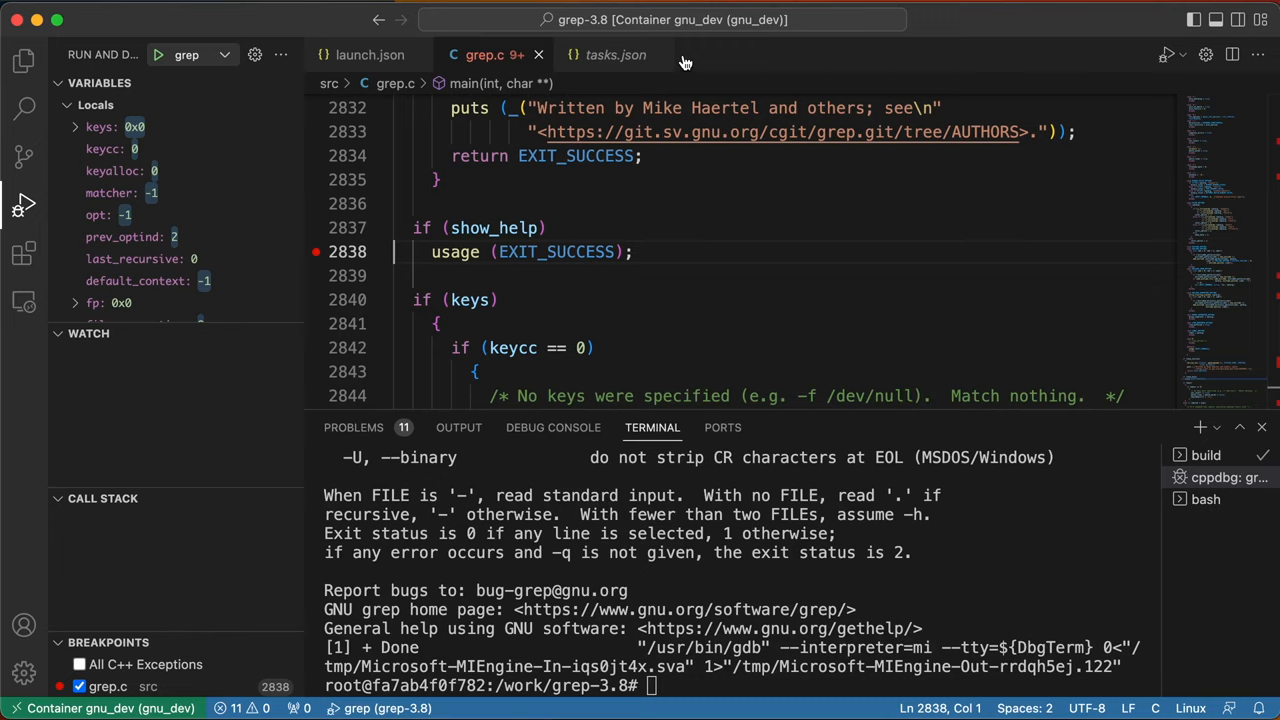
Step: Launch another grep debug run and continue past the initial stop at main
click(682, 52)
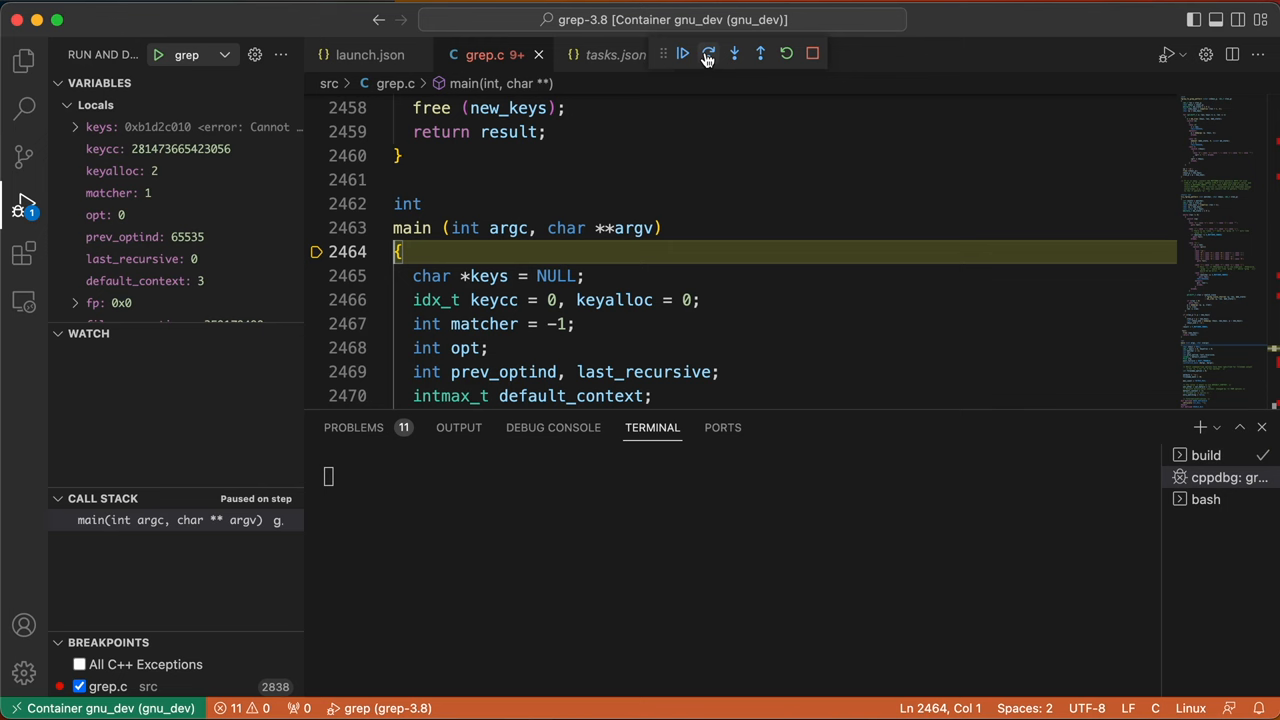
click(732, 52)
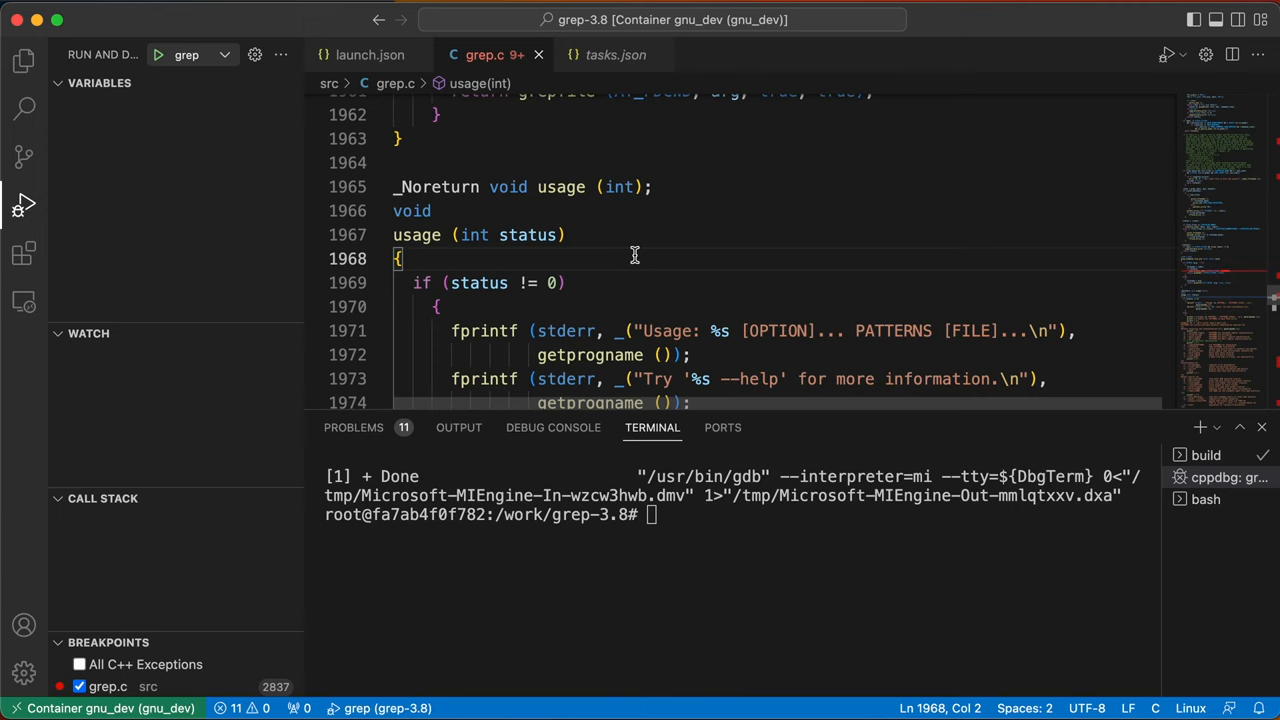
Step: Add fprintf(stderr, "this is my dev environment\n"); inside usage() in grep.c
text(fprintf(stderr, "this is my dev environment\n");)
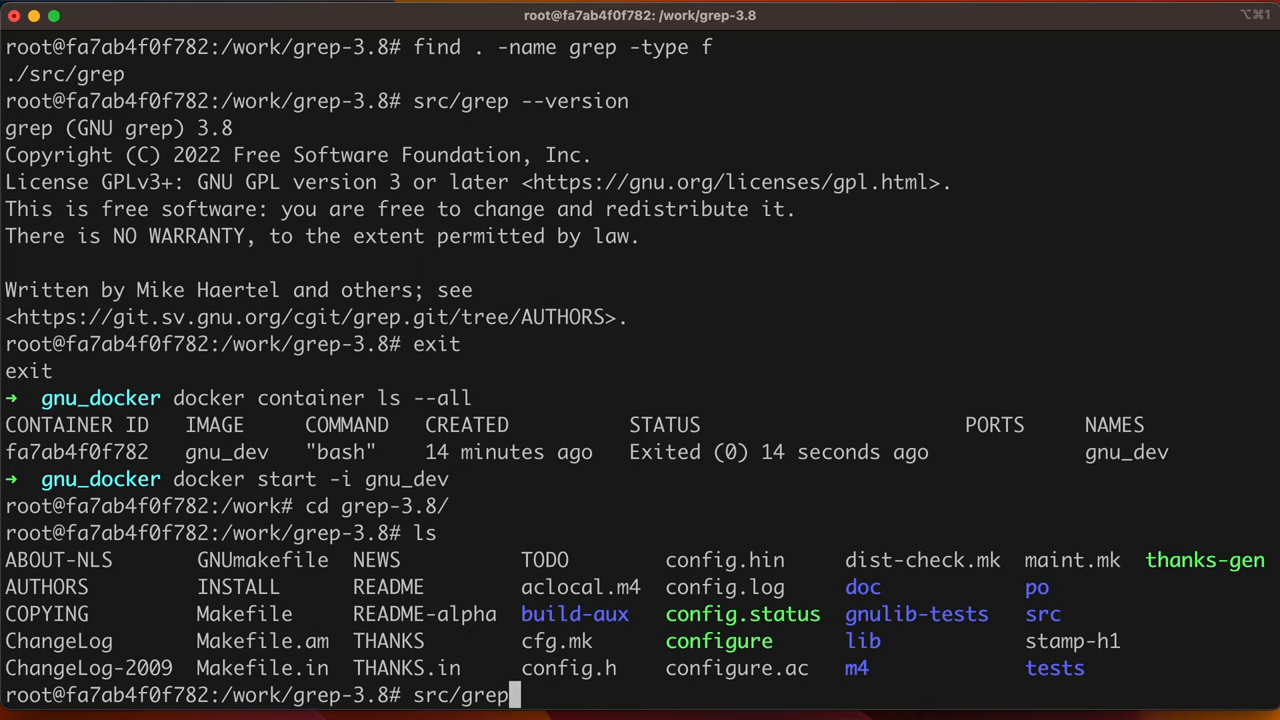
Step: Run src/grep --help to confirm "this is my dev environment" prints above the usage text
text(--help)
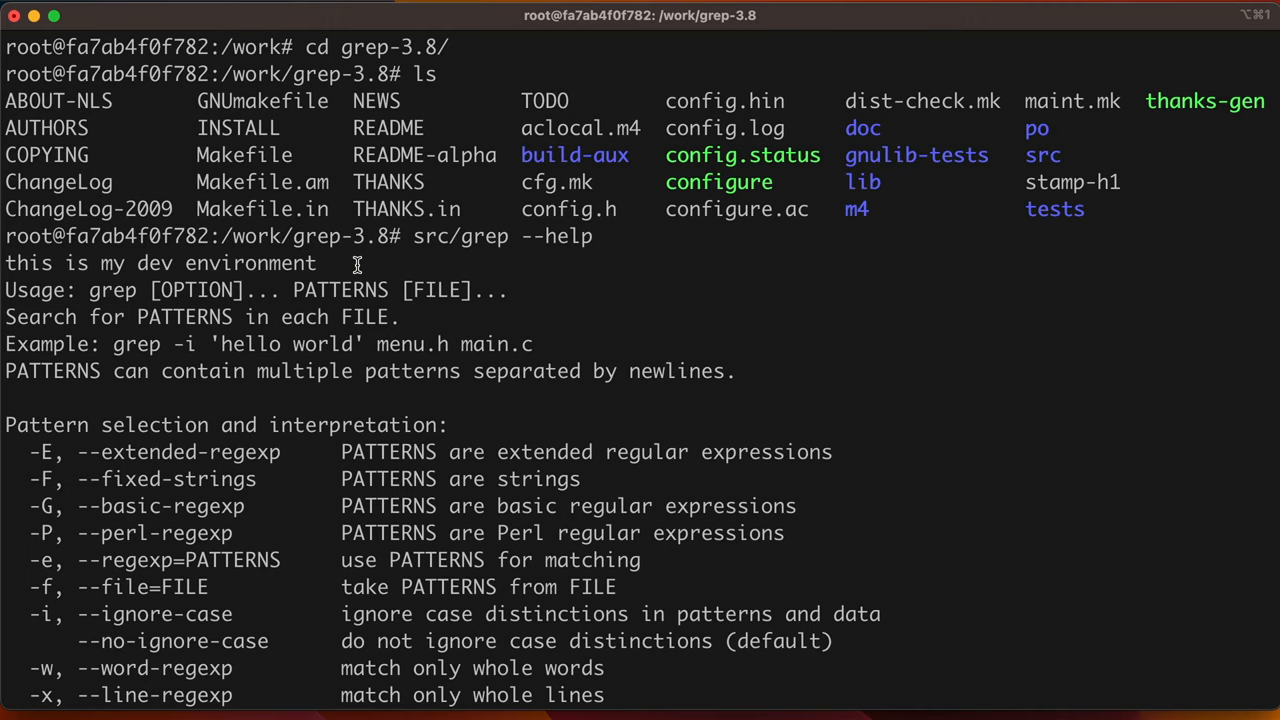